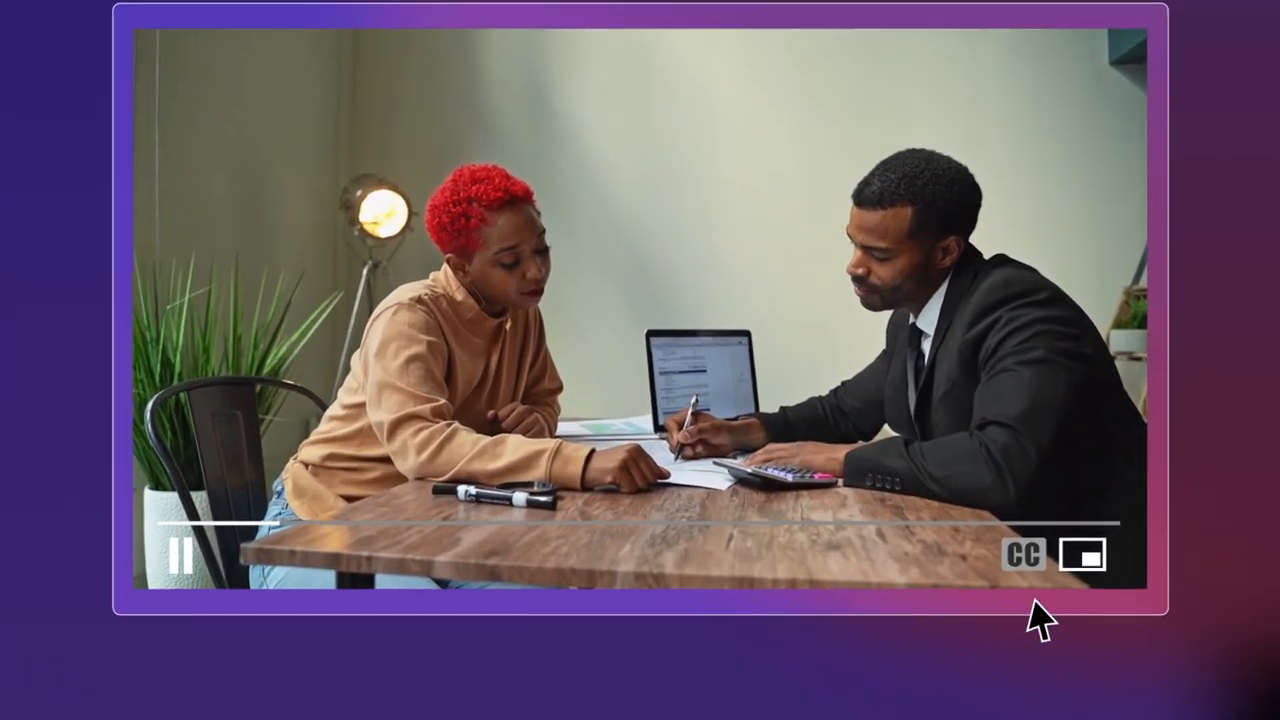
# Enable closed captions on the wooden-desk meeting video with the CC button
pyautogui.click(1021, 555)
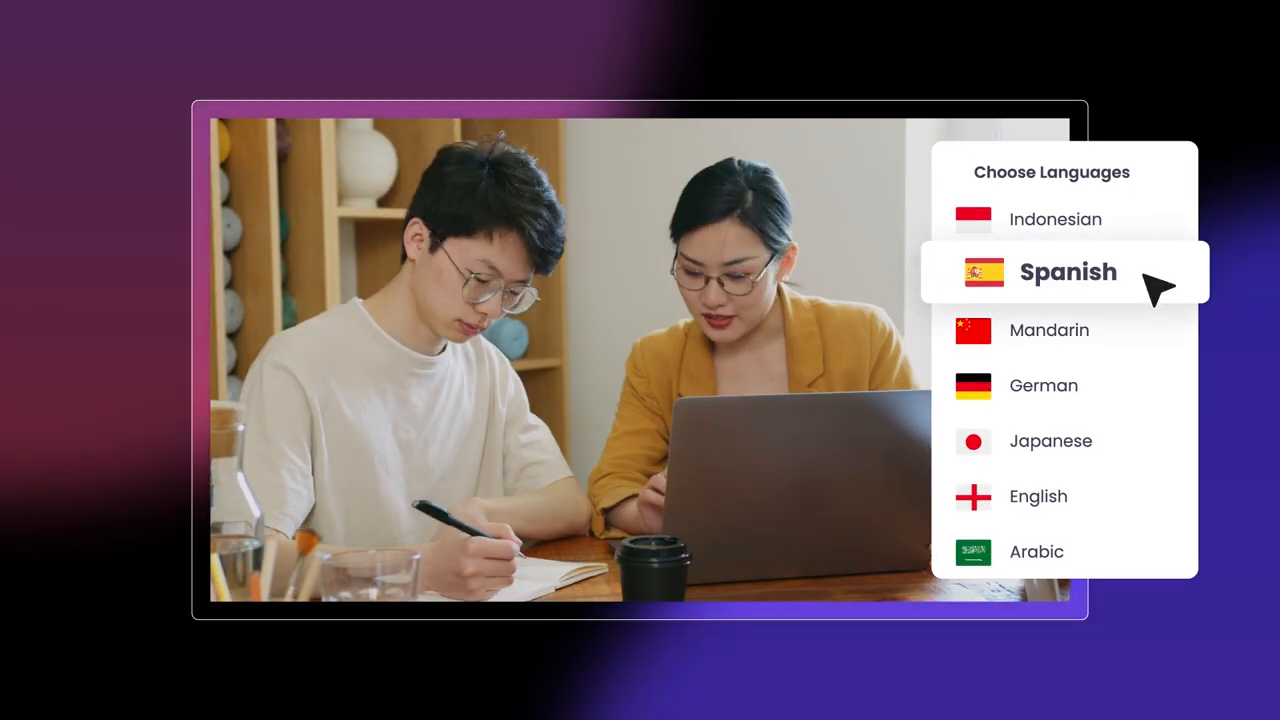
# Choose Spanish from the Choose Languages list for the subtitles
pyautogui.click(1065, 272)
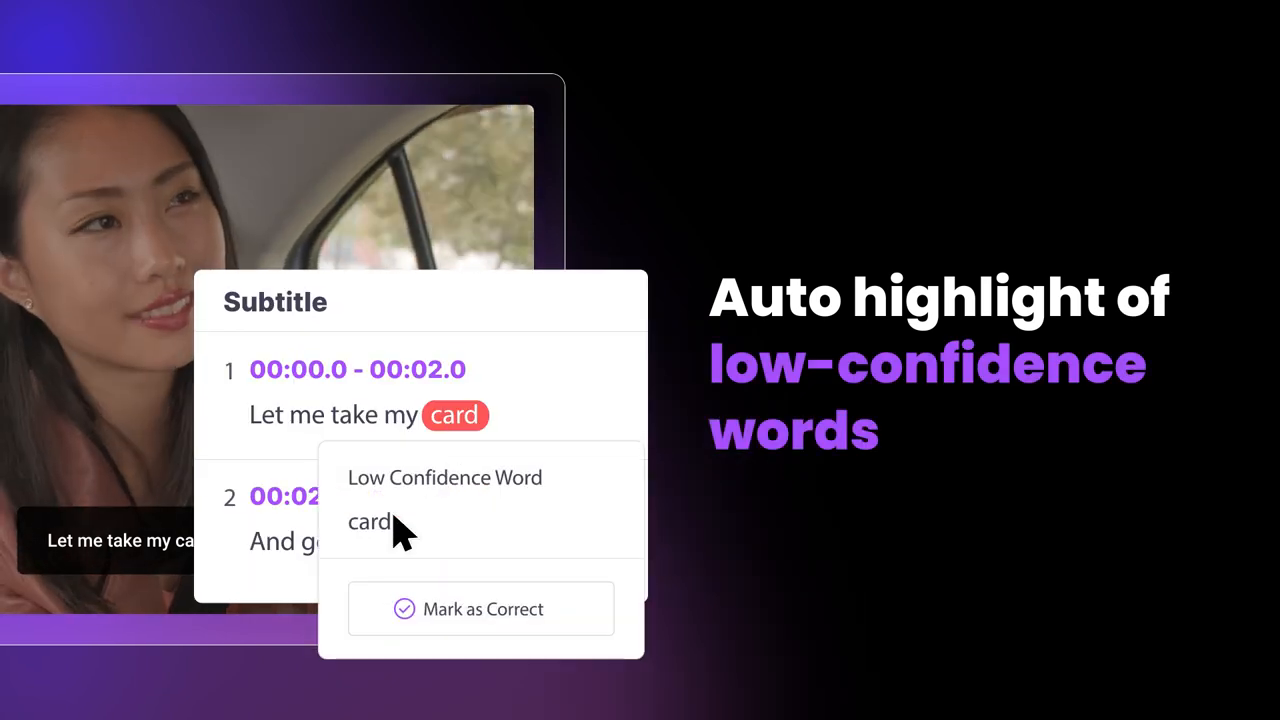
# Correct the flagged word 'card' to 'car' in the first subtitle line
pyautogui.click(480, 608)
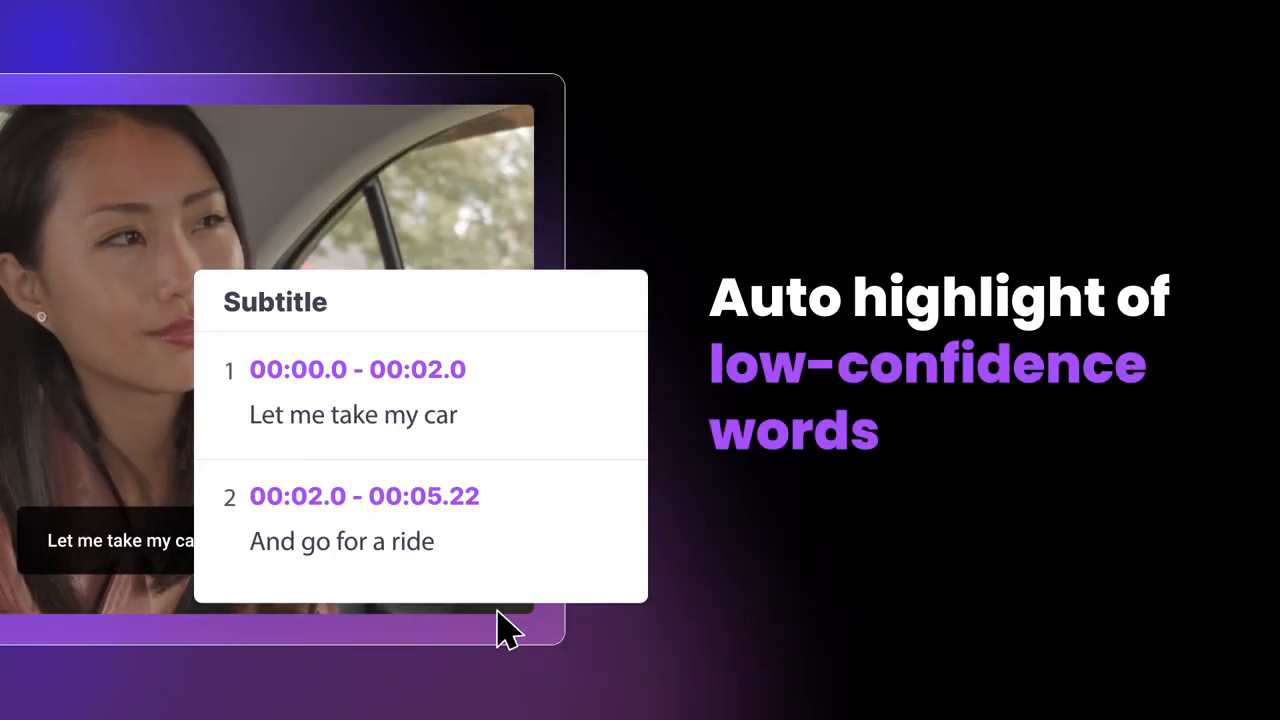